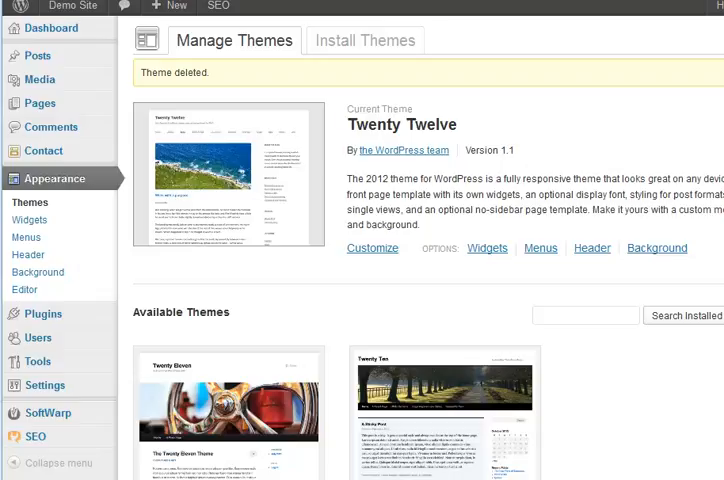
mouse_move(192, 152)
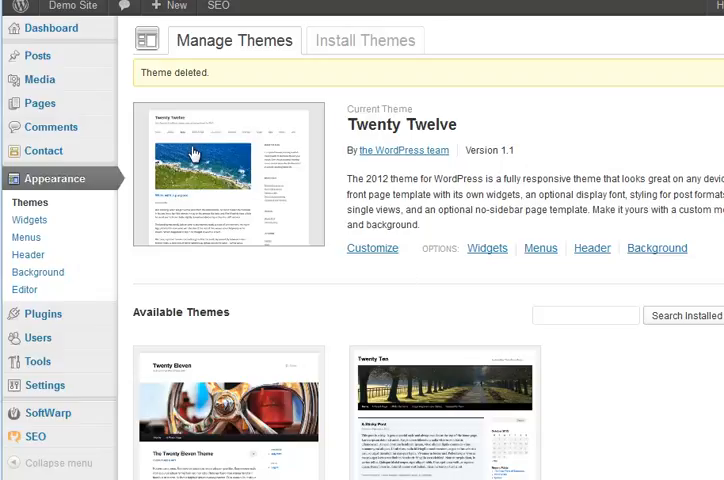
mouse_move(198, 150)
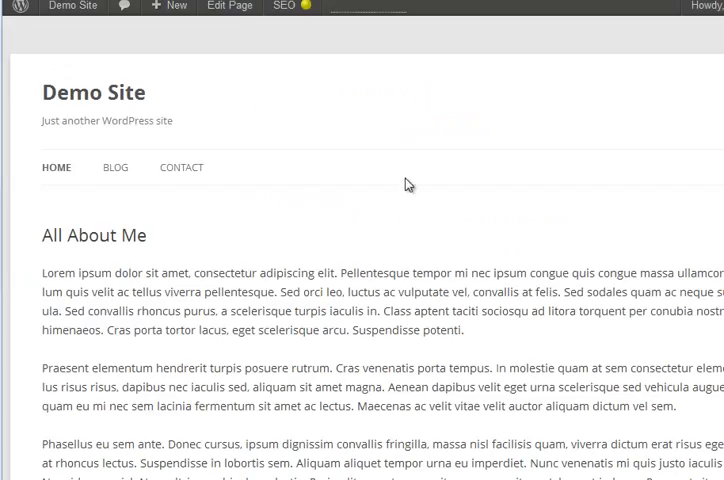
mouse_move(114, 162)
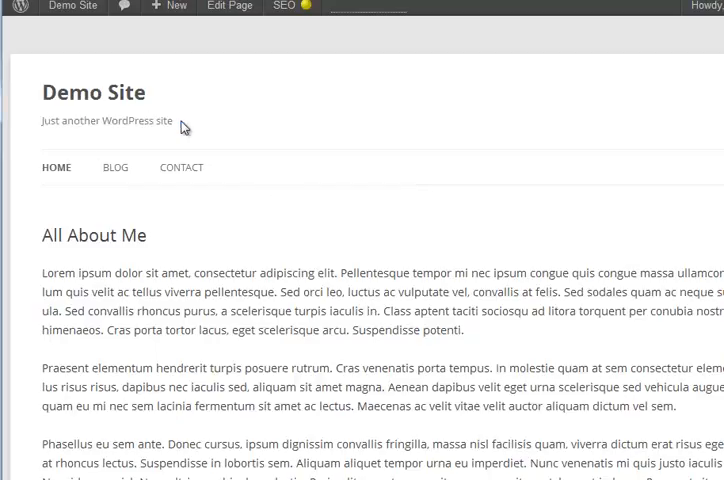
mouse_move(364, 222)
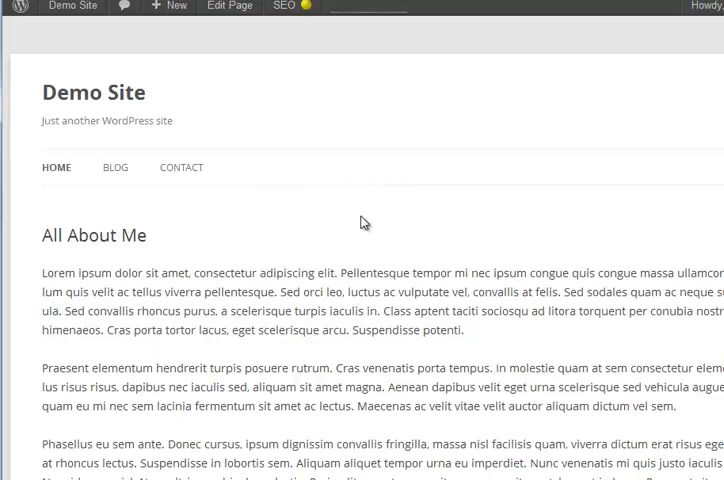
Scroll through the All About Me page to its footer and back up in Twenty Twelve.
scroll(down, 3)
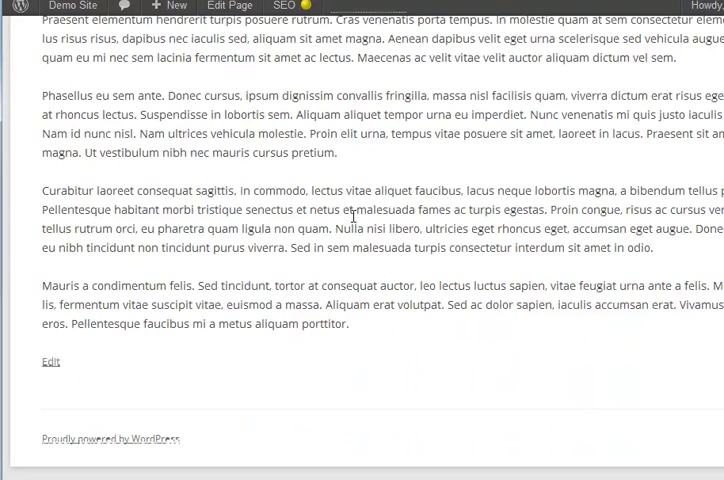
scroll(up, 3)
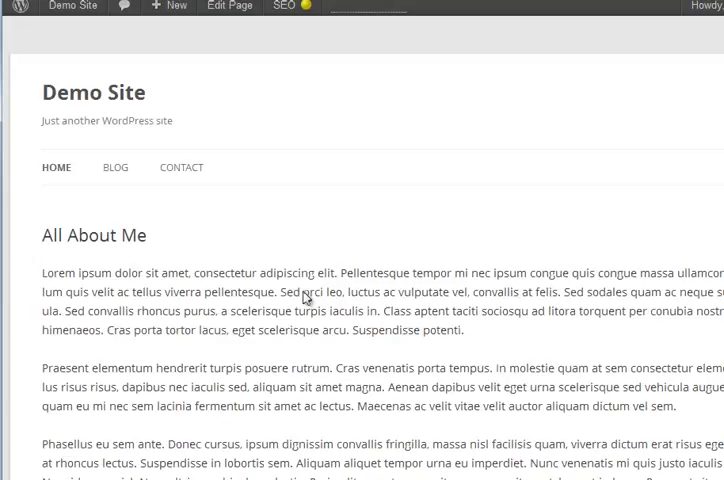
mouse_move(294, 258)
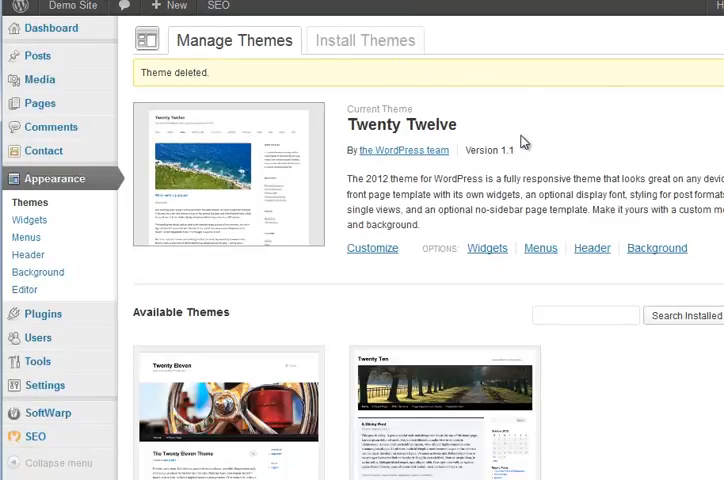
Scroll Manage Themes down to the available Twenty Eleven and Twenty Ten themes.
scroll(down, 3)
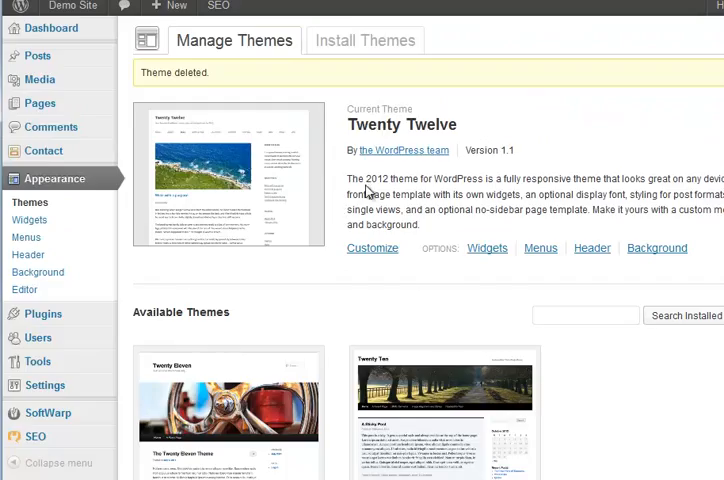
scroll(down, 3)
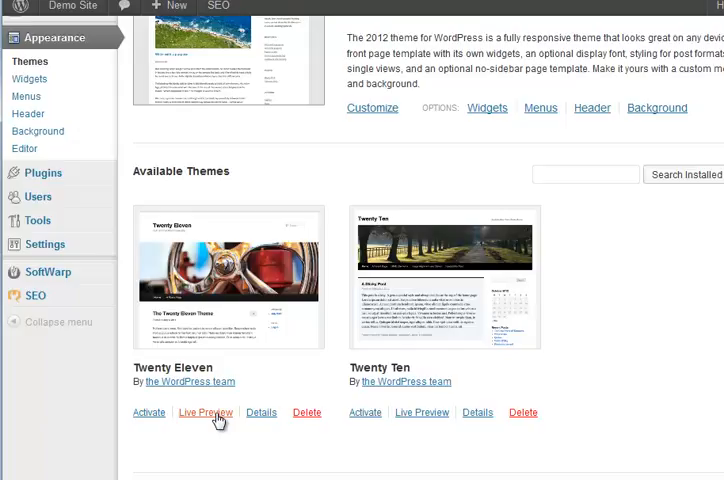
Live-preview Twenty Eleven, change its tagline to 'New tagline', and reveal the Colors options.
click(204, 412)
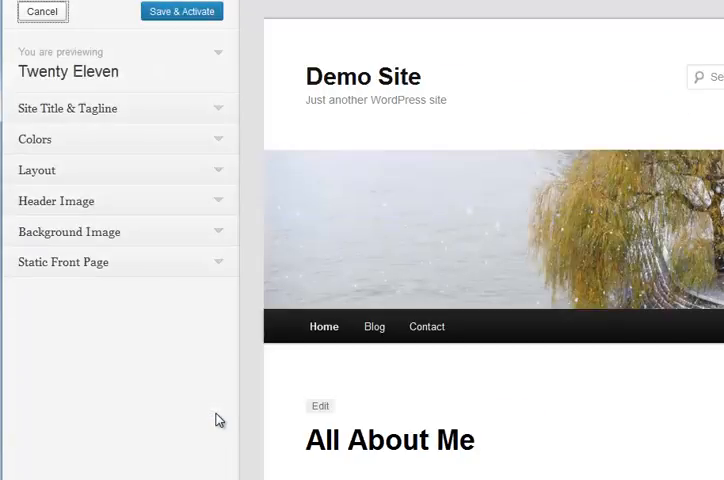
scroll(down, 3)
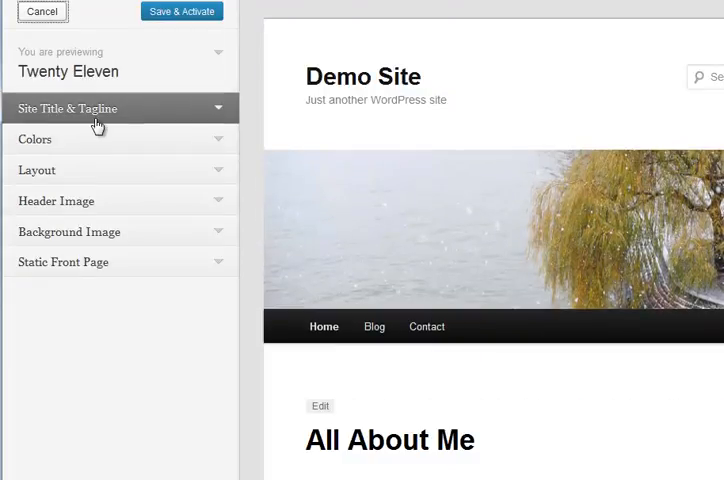
click(68, 108)
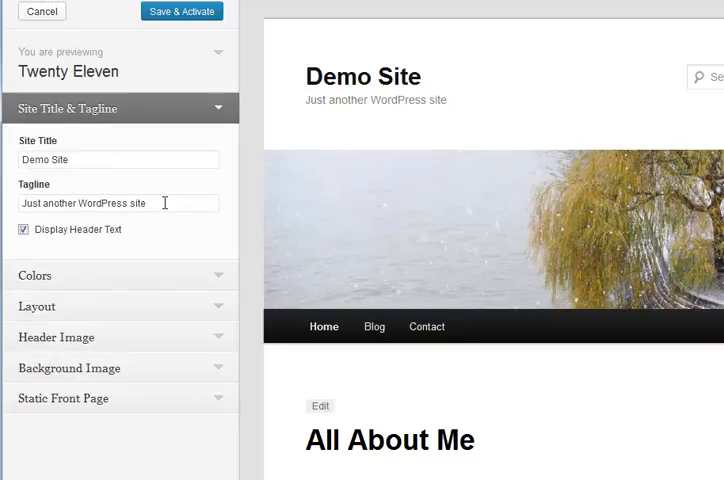
text(New tagline)
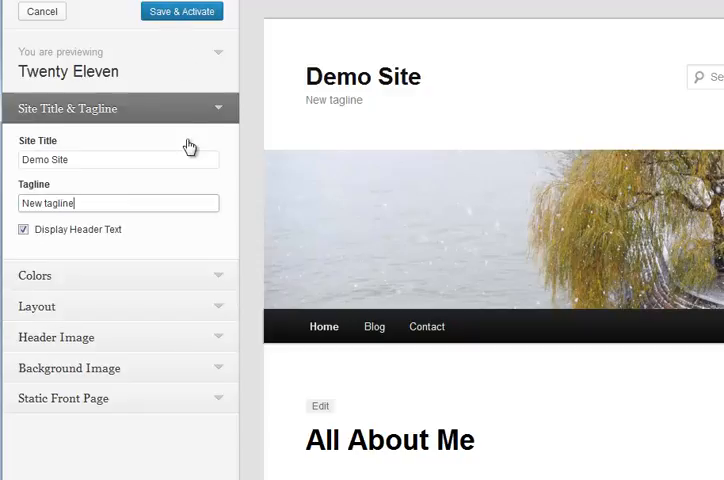
mouse_move(64, 280)
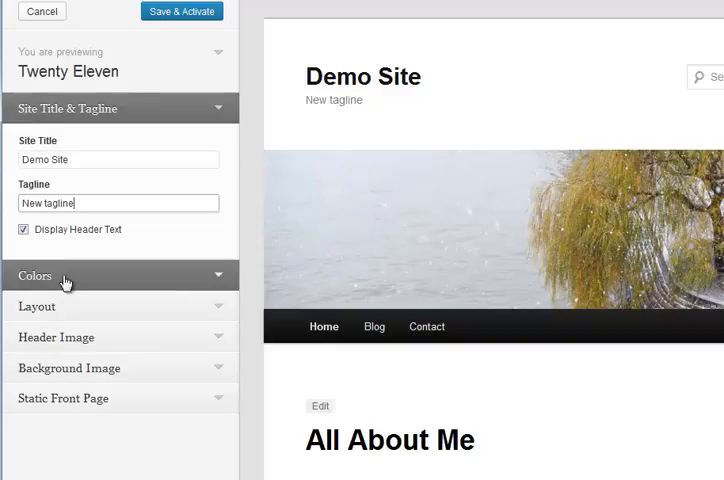
triple_click(118, 204)
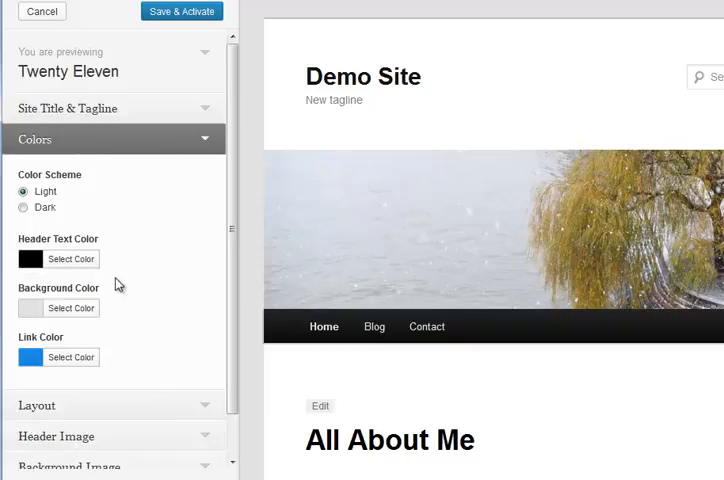
click(24, 208)
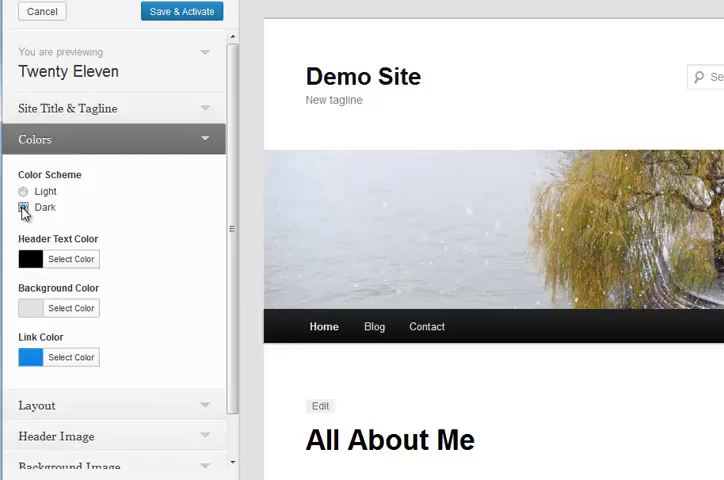
click(22, 208)
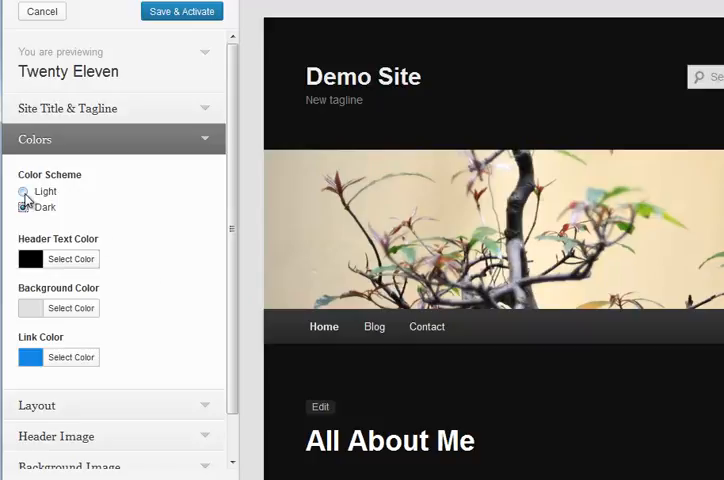
click(24, 208)
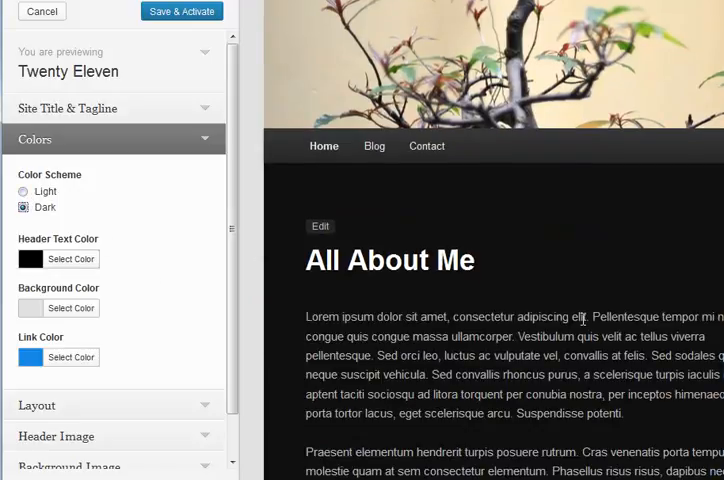
click(24, 192)
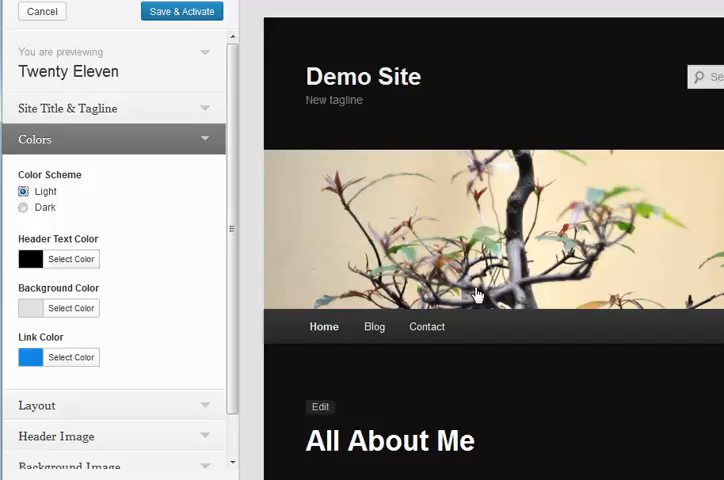
scroll(down, 3)
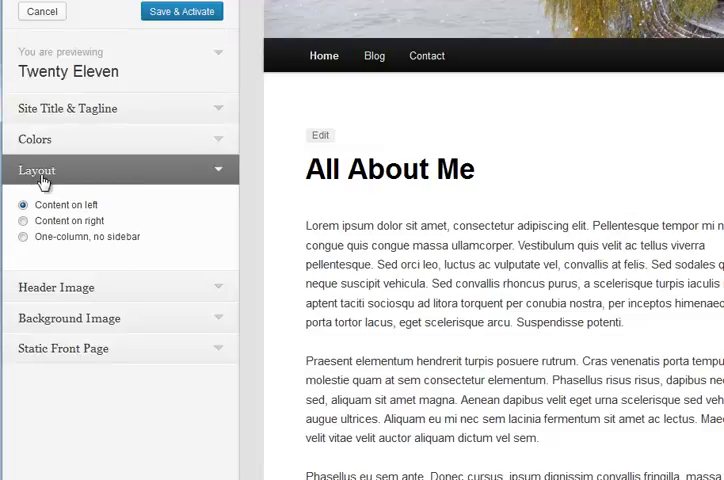
mouse_move(132, 236)
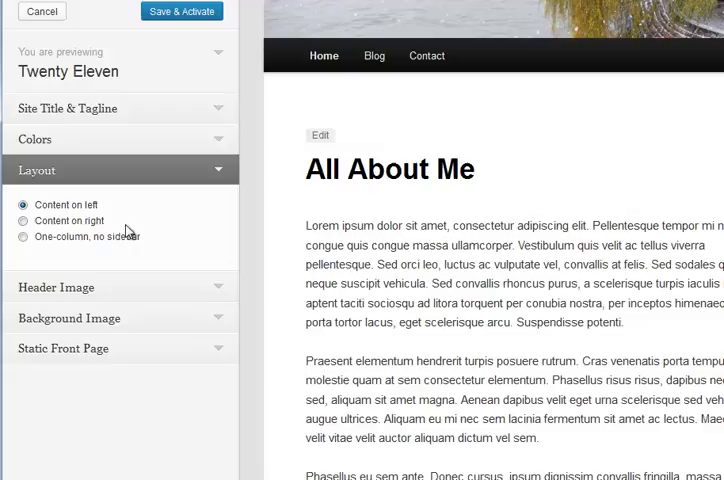
mouse_move(44, 180)
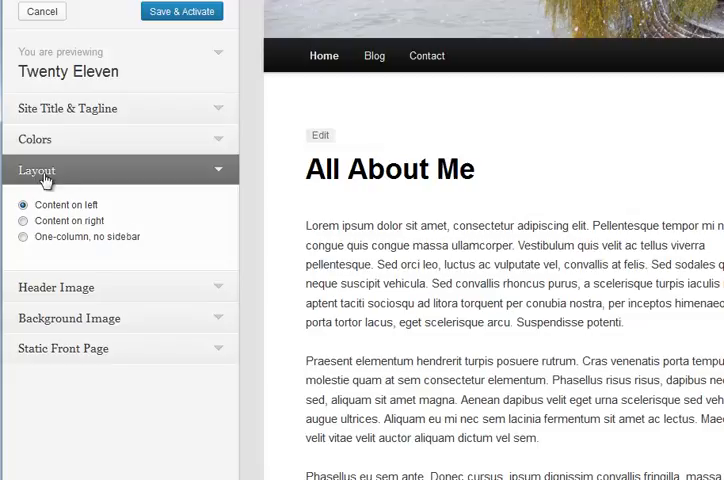
Expand the Header Image, Background Image and Static Front Page sections of the Twenty Eleven customizer.
click(38, 170)
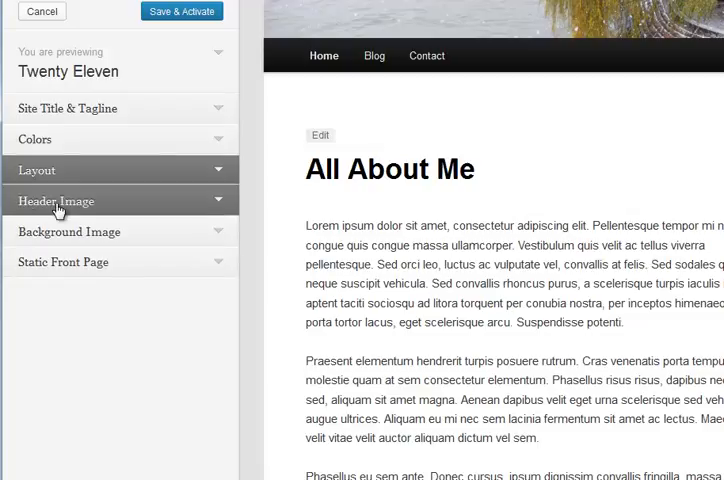
click(56, 200)
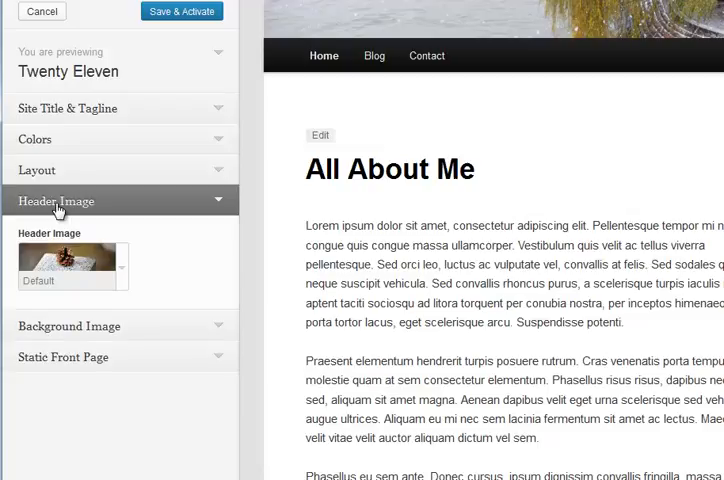
click(68, 232)
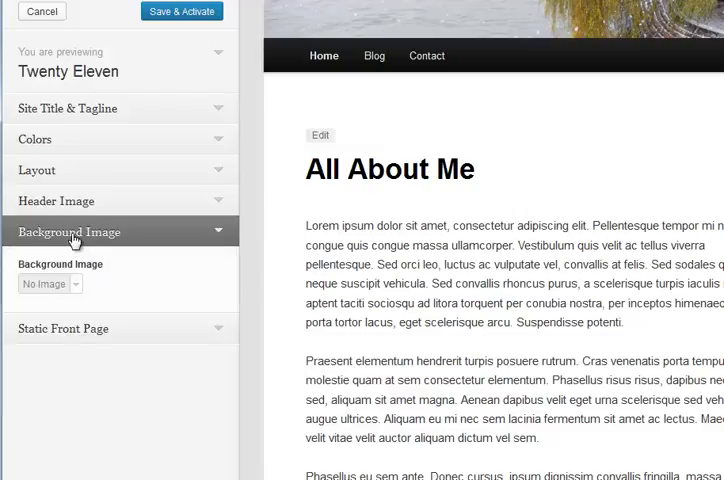
click(68, 232)
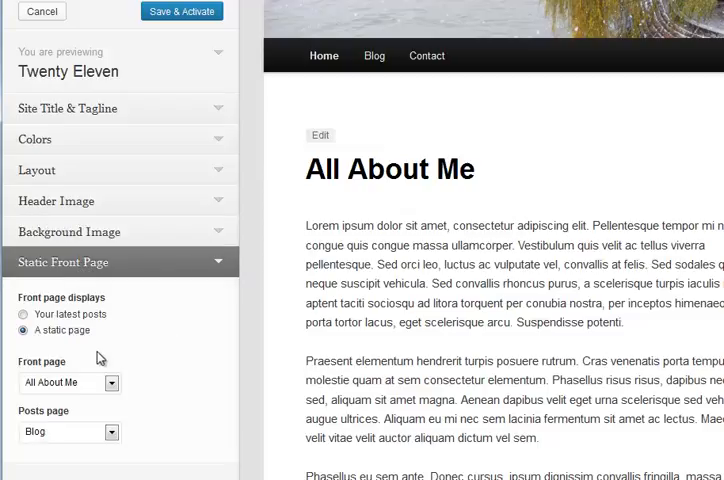
mouse_move(182, 318)
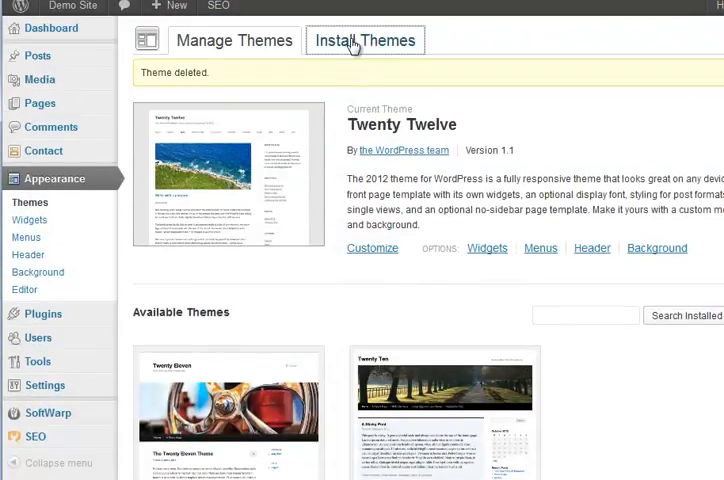
Switch Manage Themes to the Install Themes search and feature filter.
click(364, 40)
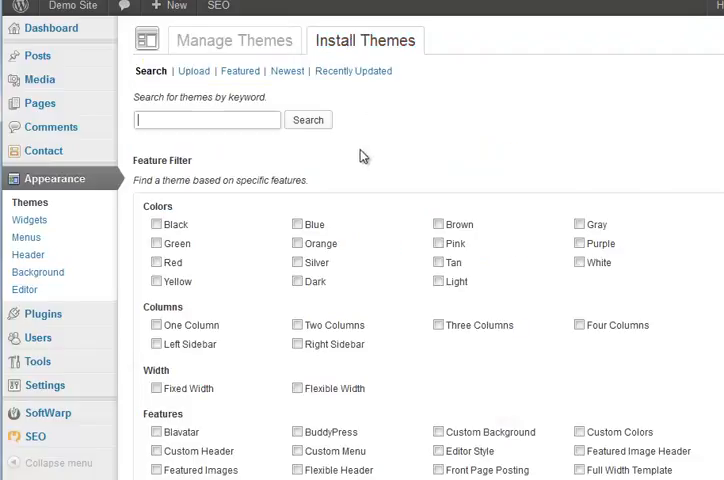
mouse_move(370, 156)
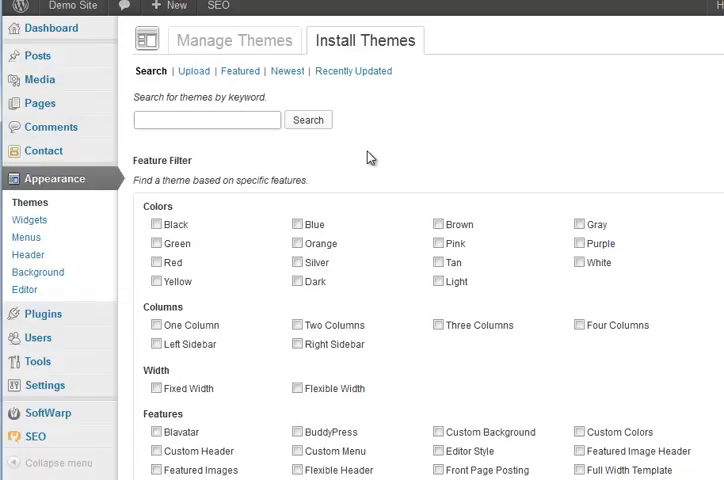
mouse_move(264, 298)
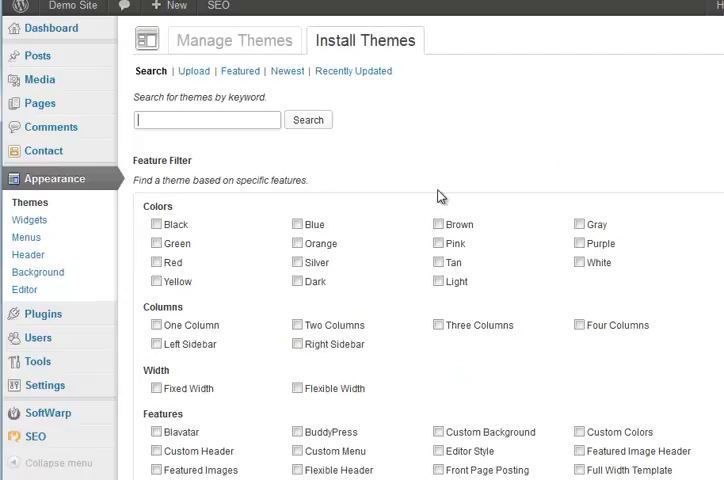
mouse_move(352, 76)
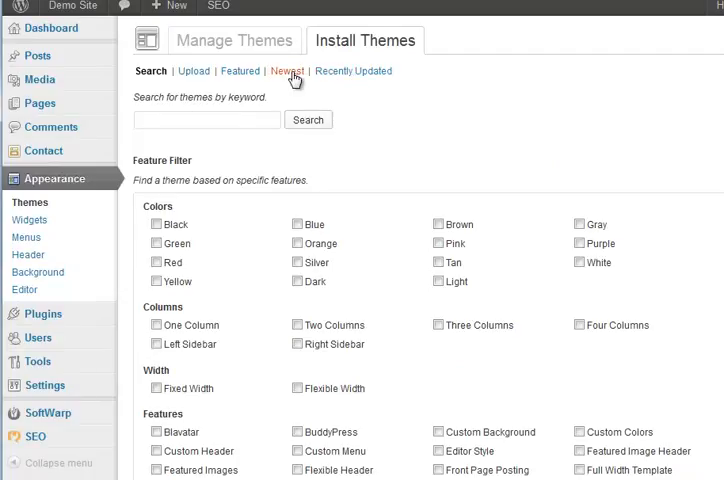
List the newest installable themes, preview Fotogram, and return to the results list.
click(284, 72)
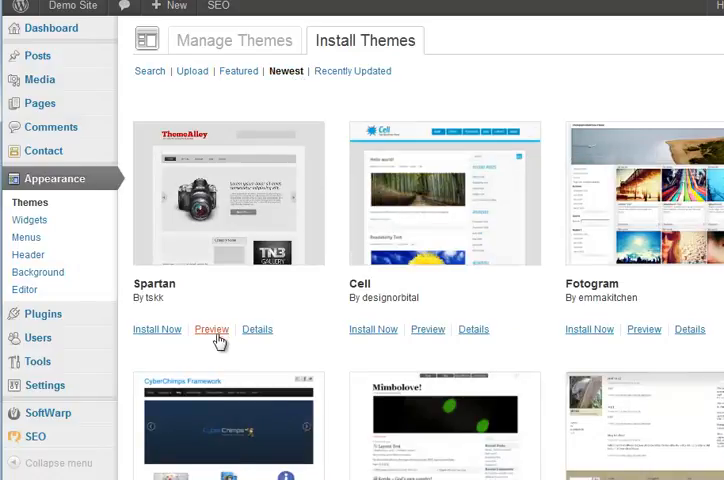
mouse_move(212, 328)
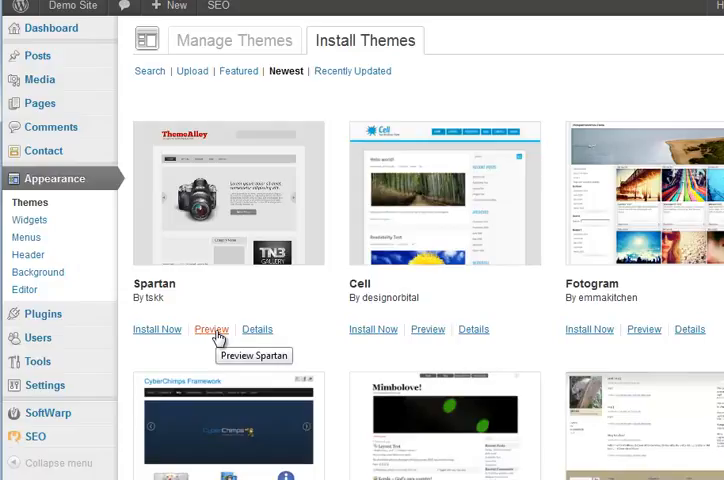
mouse_move(648, 328)
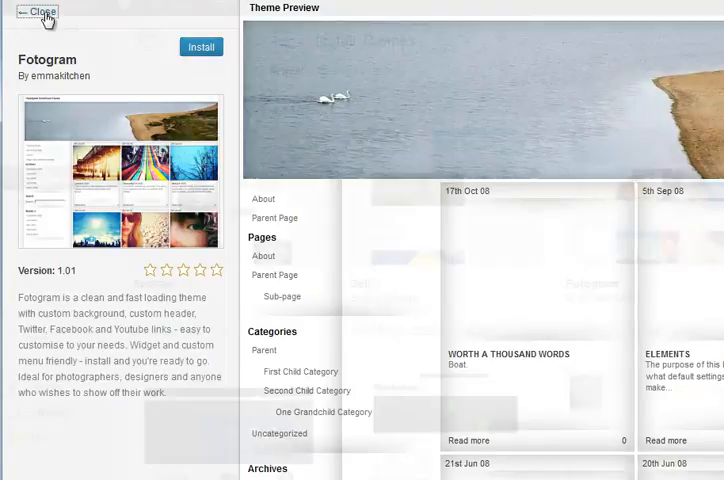
click(48, 12)
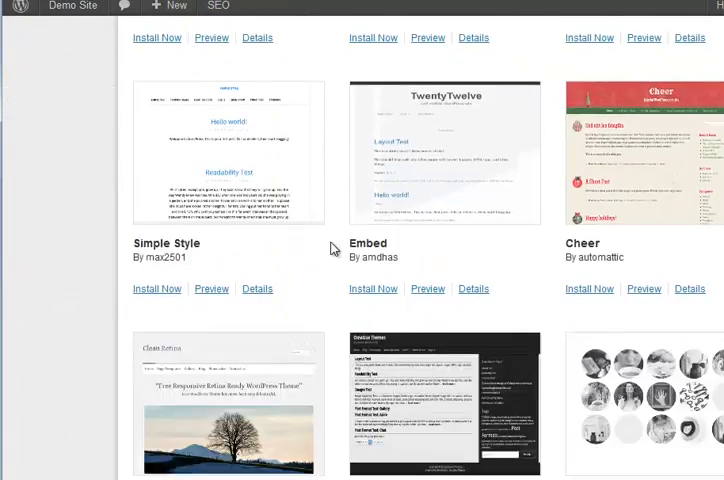
scroll(down, 3)
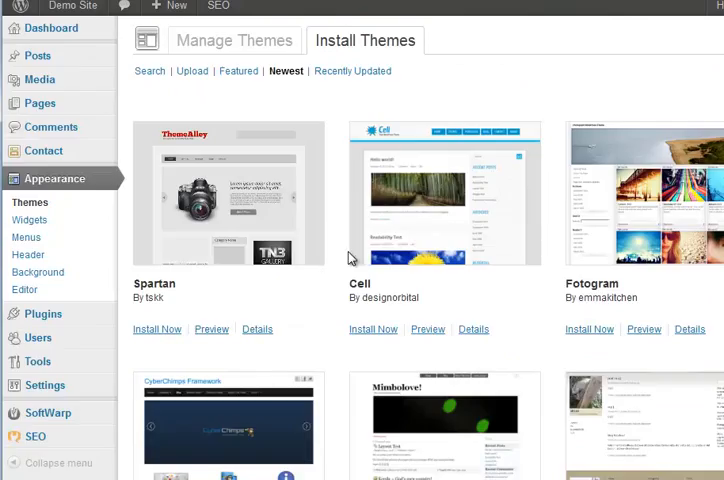
mouse_move(338, 340)
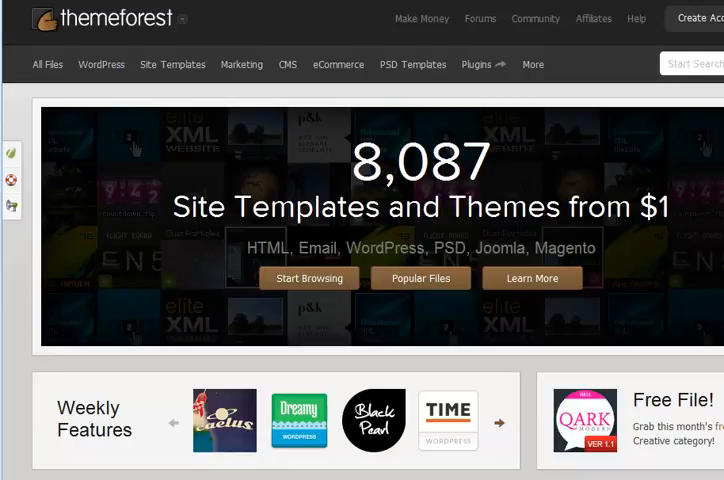
mouse_move(384, 258)
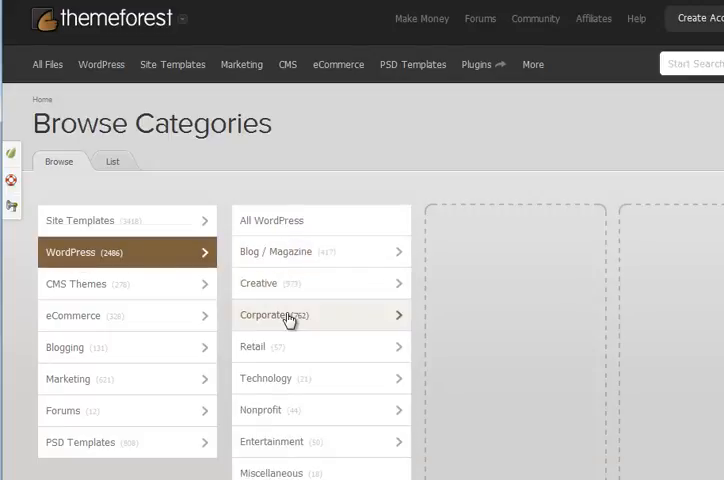
List all Corporate WordPress themes from ThemeForest's Browse Categories.
click(276, 316)
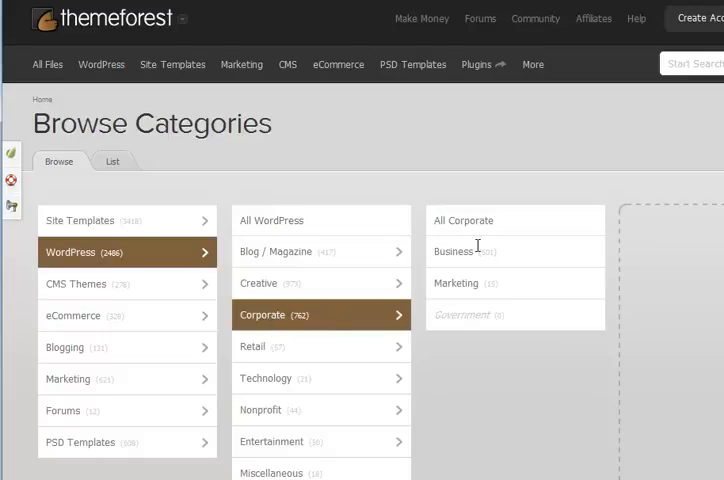
click(268, 316)
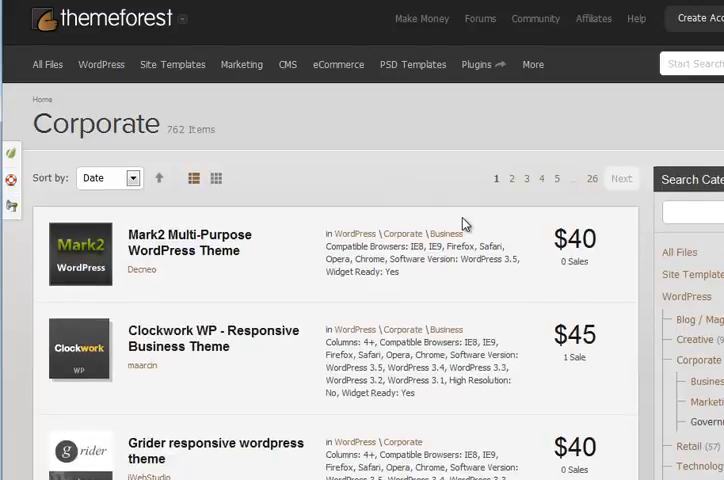
mouse_move(296, 264)
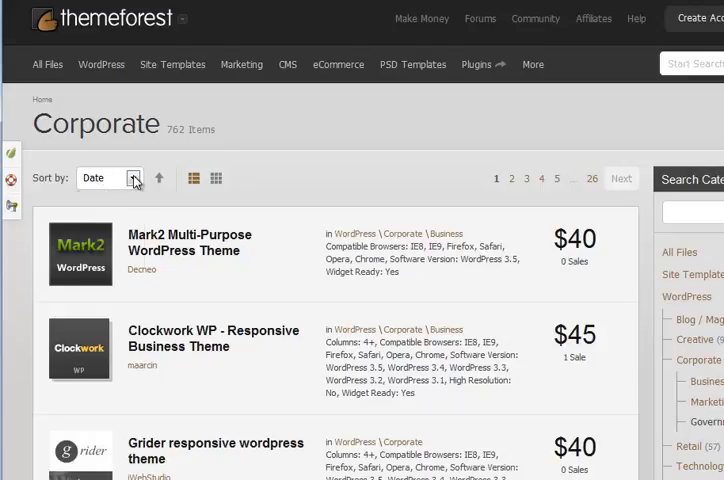
Sort the corporate themes by Sales and go to the U-Design WordPress Theme page.
click(110, 178)
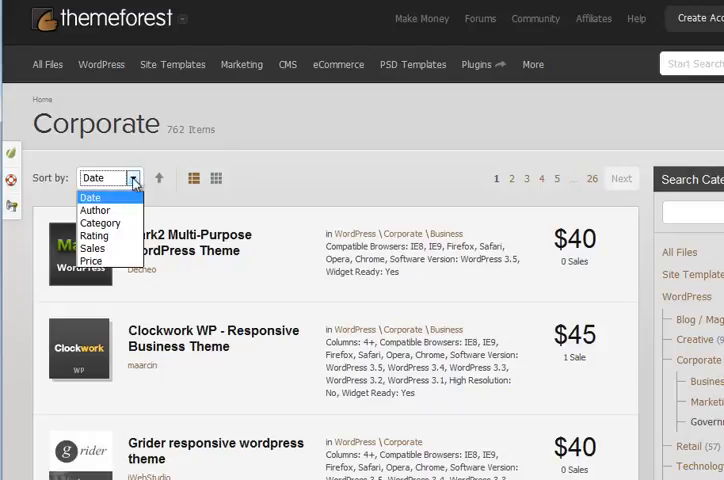
mouse_move(92, 234)
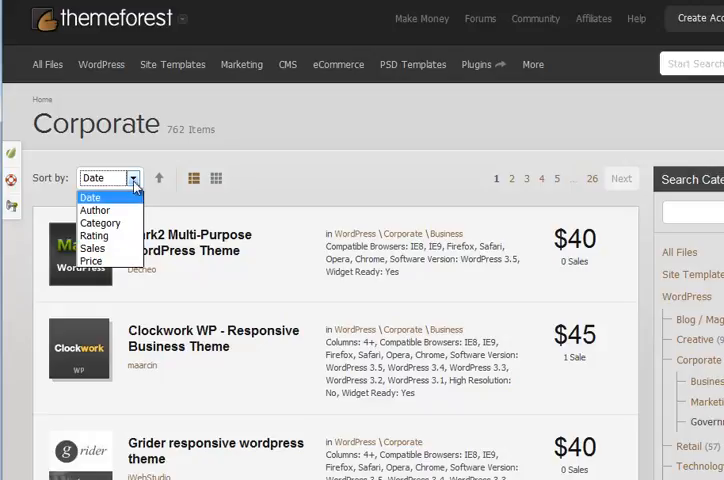
mouse_move(92, 248)
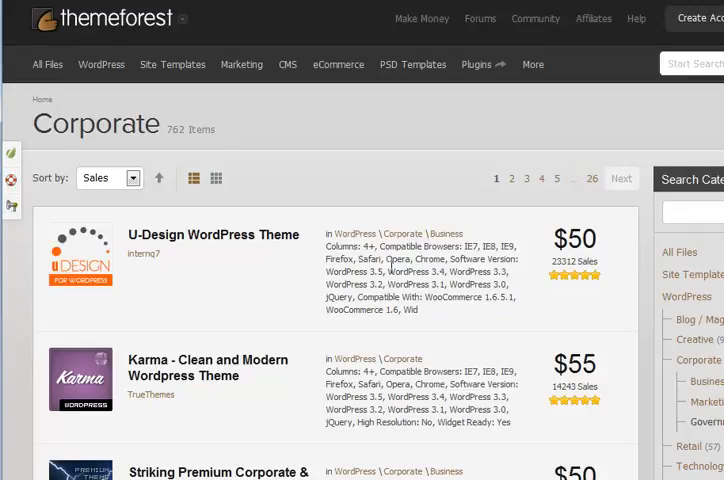
scroll(down, 3)
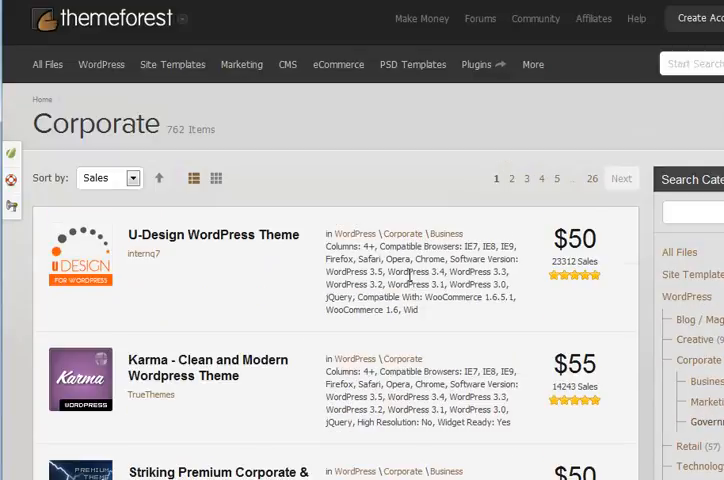
mouse_move(190, 240)
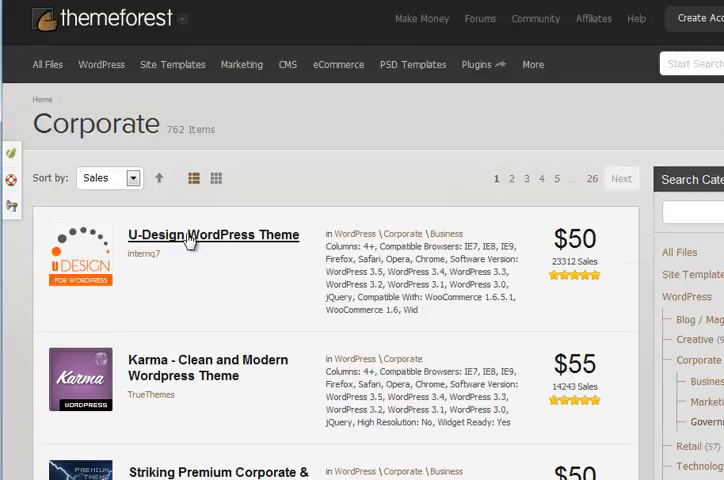
click(212, 234)
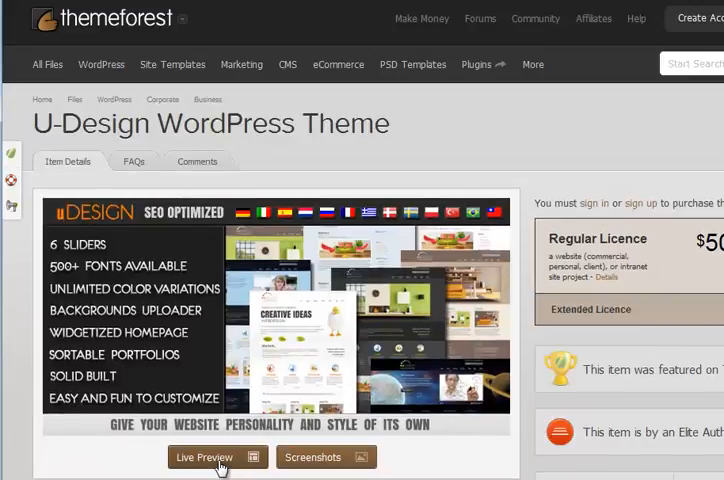
Scroll through the U-Design WordPress Theme's Item Details.
scroll(down, 3)
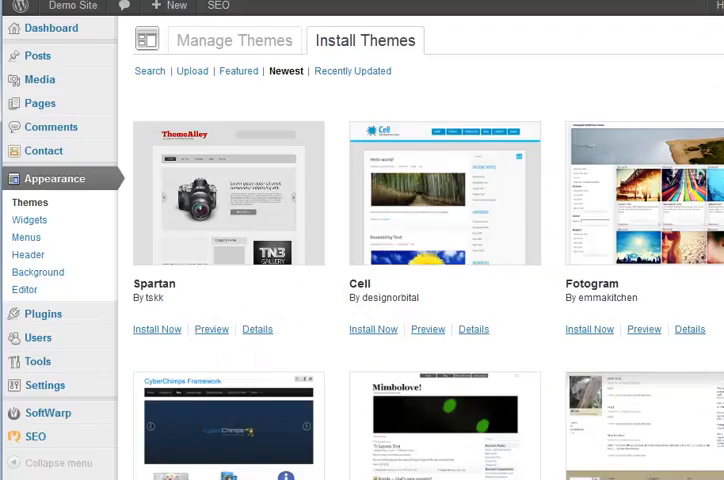
mouse_move(338, 308)
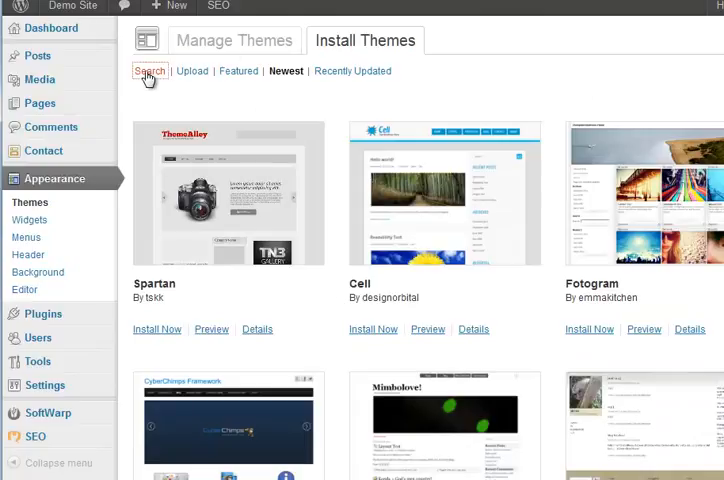
mouse_move(256, 132)
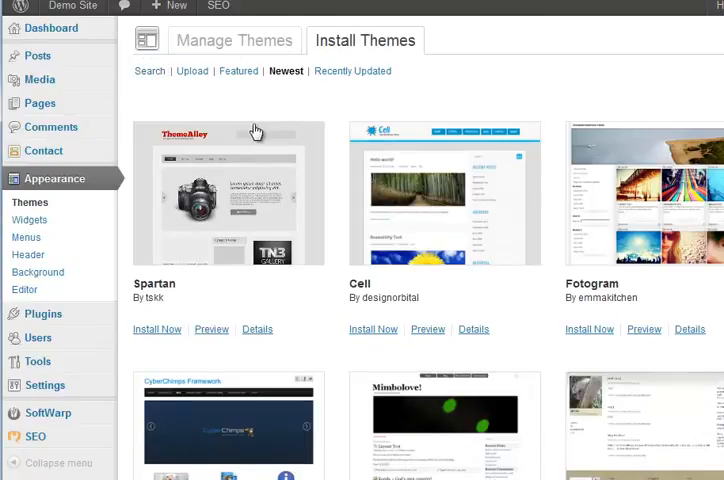
Search installable themes for 'premium' and preview DS CORPORATE LITE from the results.
text(pr)
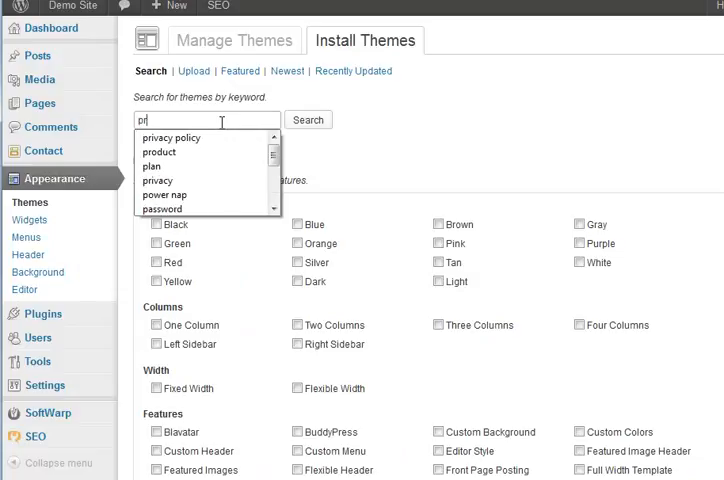
text(premium)
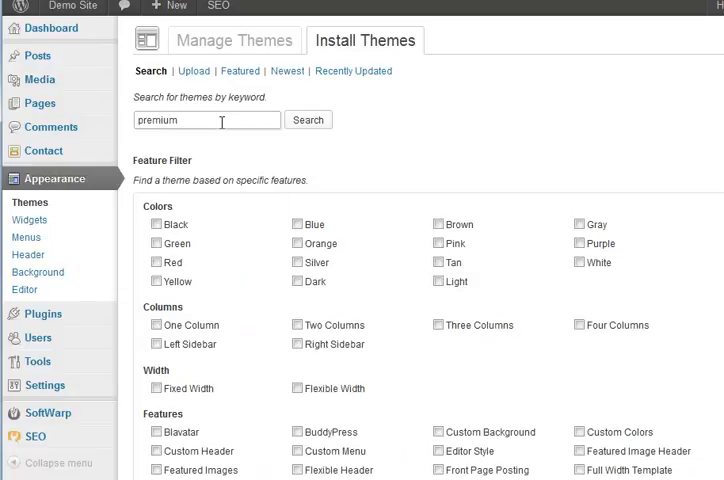
click(308, 120)
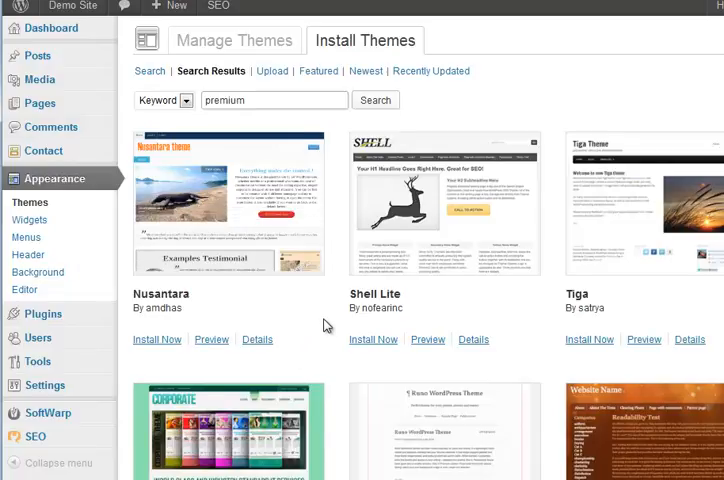
scroll(down, 3)
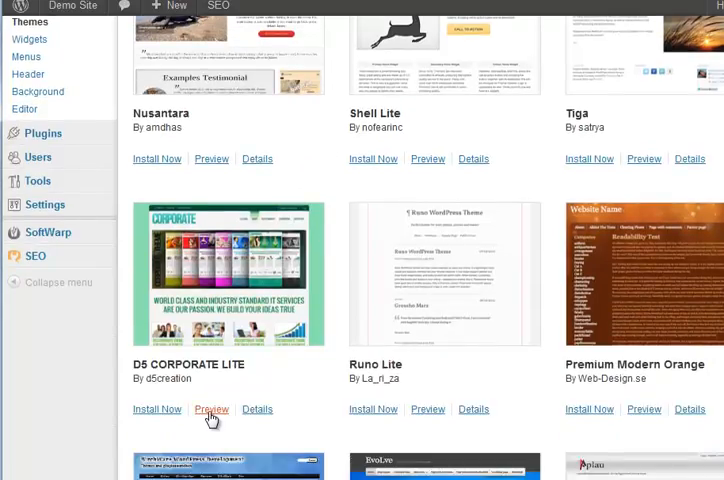
click(212, 408)
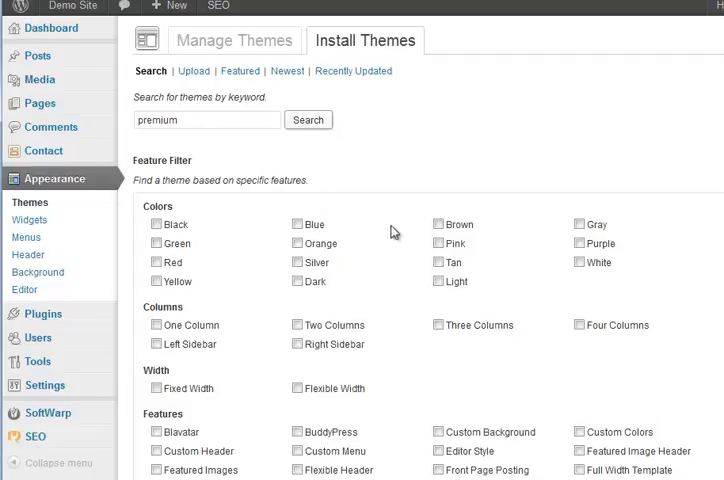
Return to the premium search results and scroll down to the EvoLve theme.
click(308, 120)
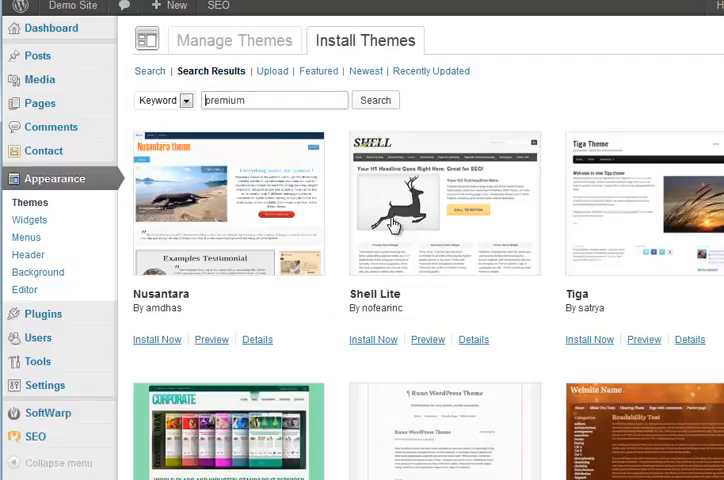
scroll(down, 3)
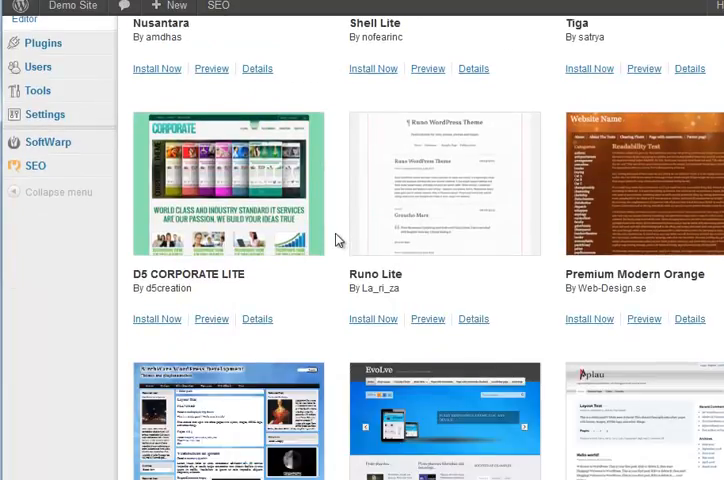
scroll(down, 3)
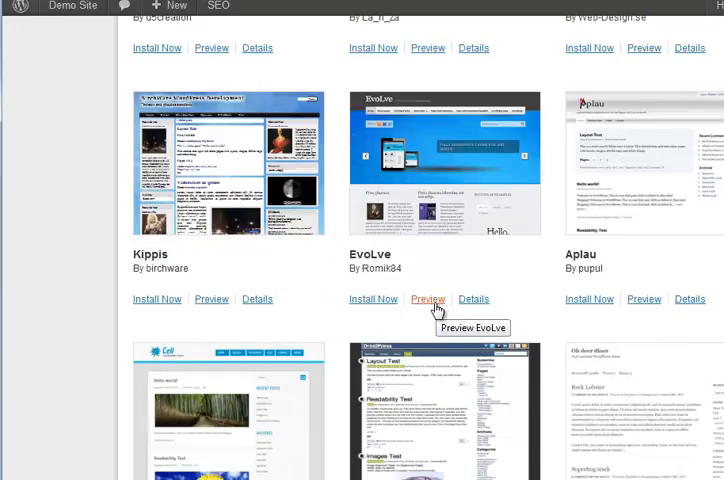
Preview EvoLve, install it, and activate the newly installed theme.
click(428, 300)
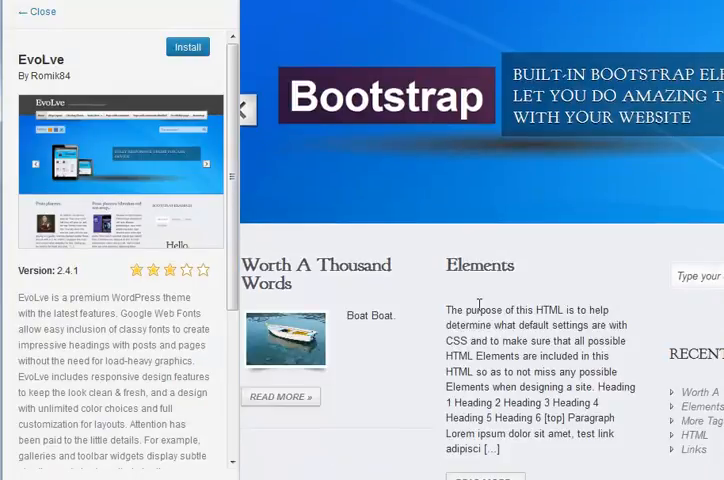
scroll(down, 3)
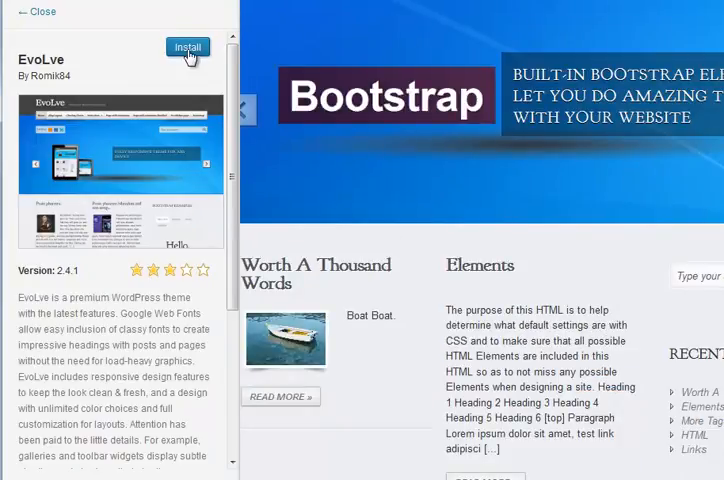
click(190, 48)
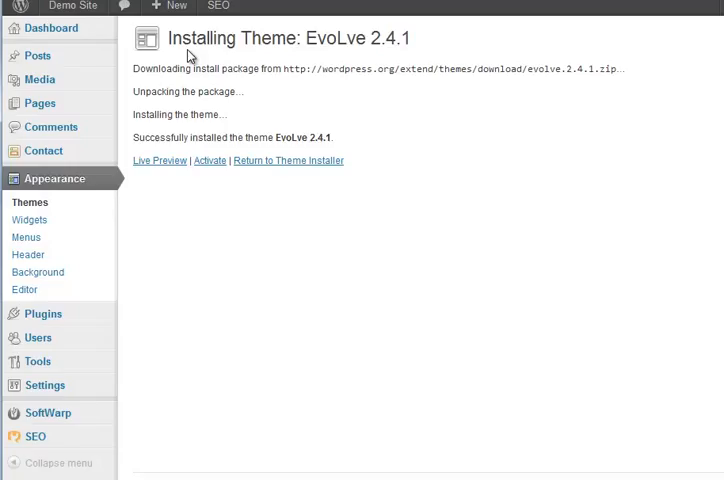
mouse_move(210, 160)
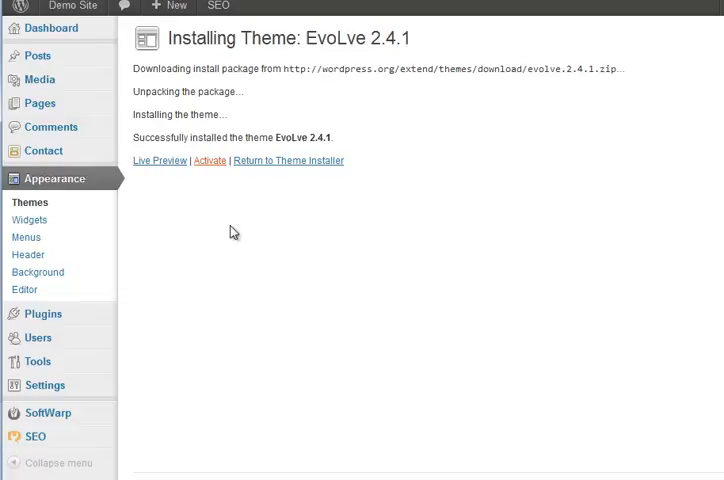
click(208, 160)
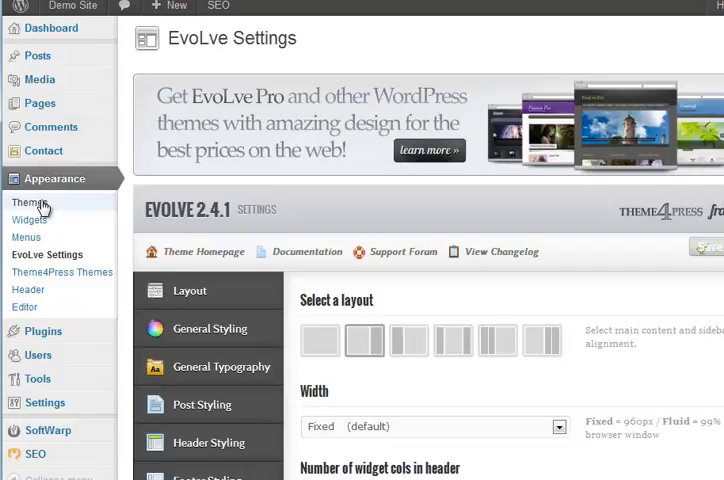
Return to the Manage Themes overview with EvoLve now the current theme.
click(24, 204)
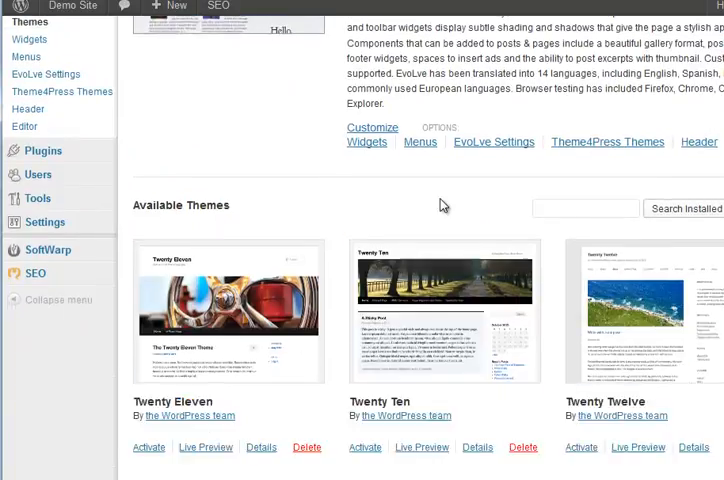
Reactivate Twenty Twelve from the Available Themes list.
scroll(down, 3)
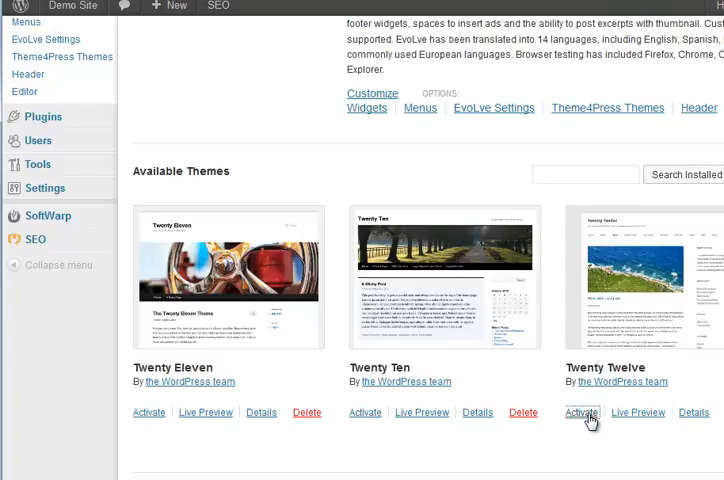
mouse_move(468, 398)
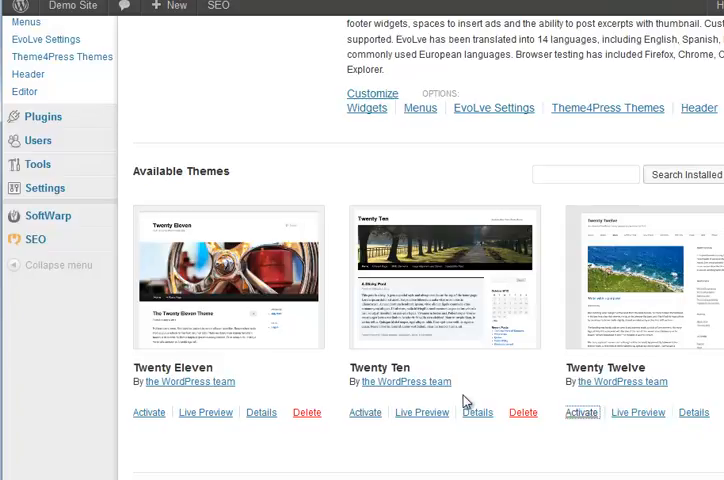
click(584, 412)
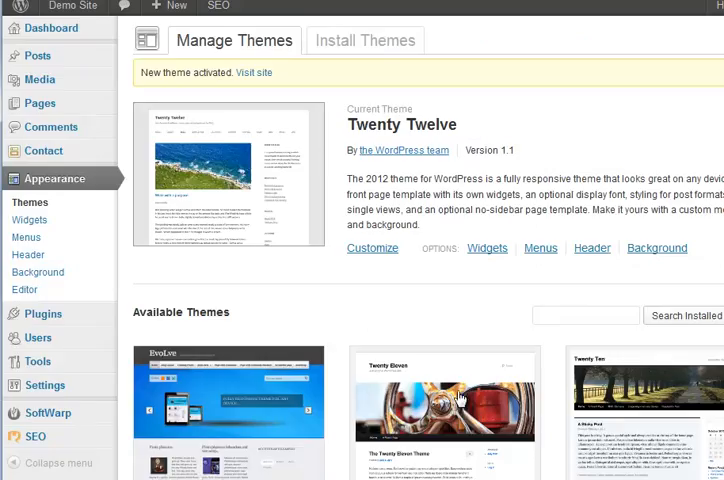
mouse_move(568, 128)
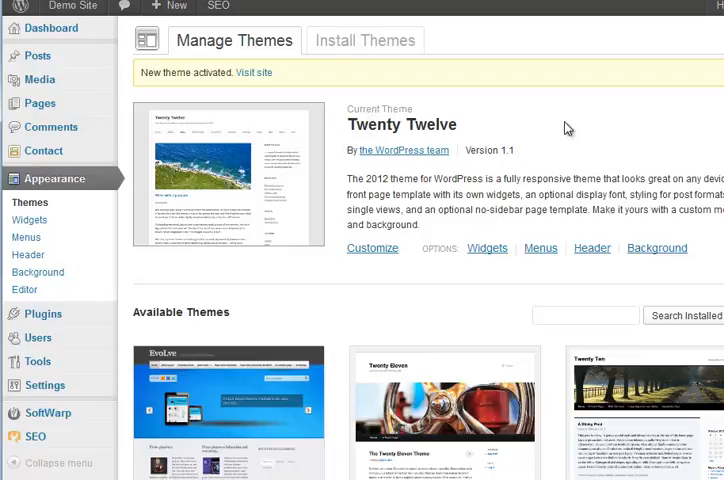
mouse_move(584, 132)
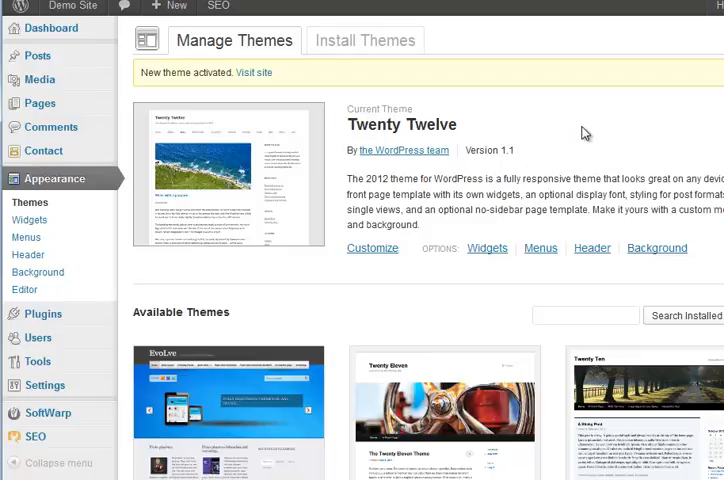
mouse_move(576, 120)
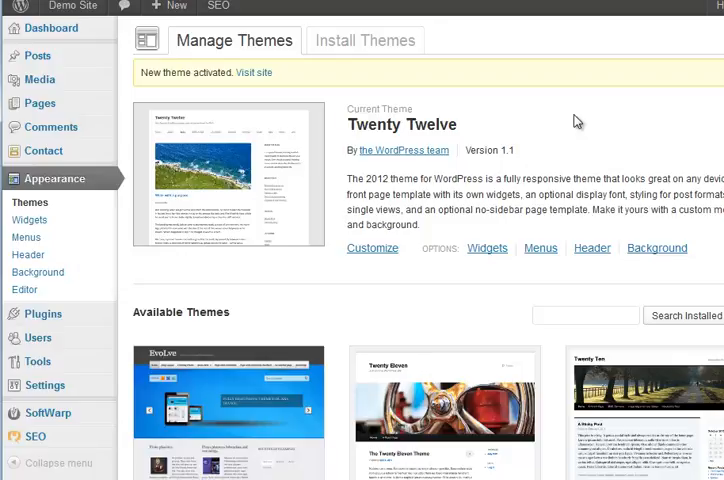